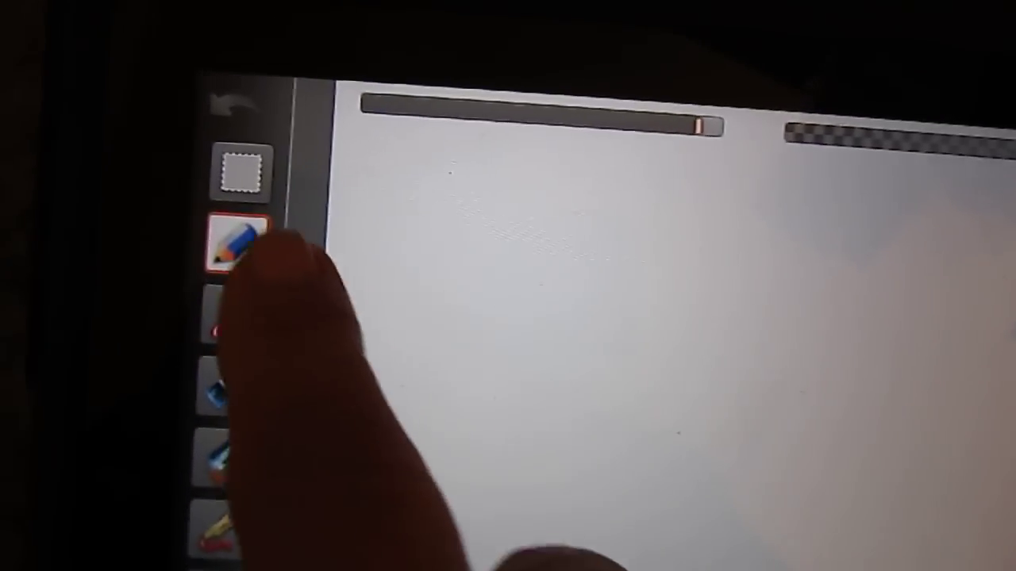
Step: Switch to the pencil and draw bold red lettering and a thin red loop on the canvas
left_click(240, 246)
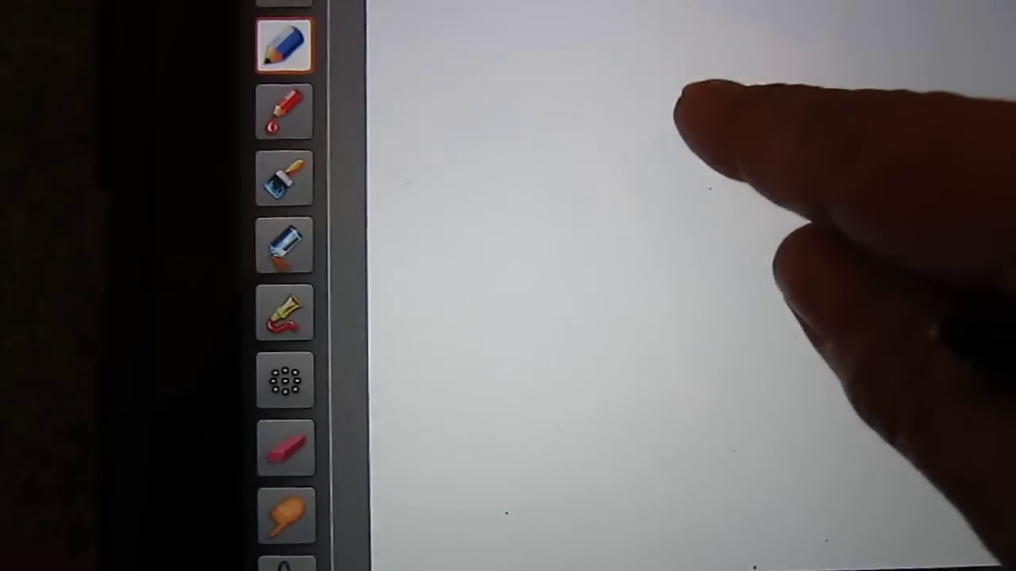
left_click_drag(619, 48, 683, 445)
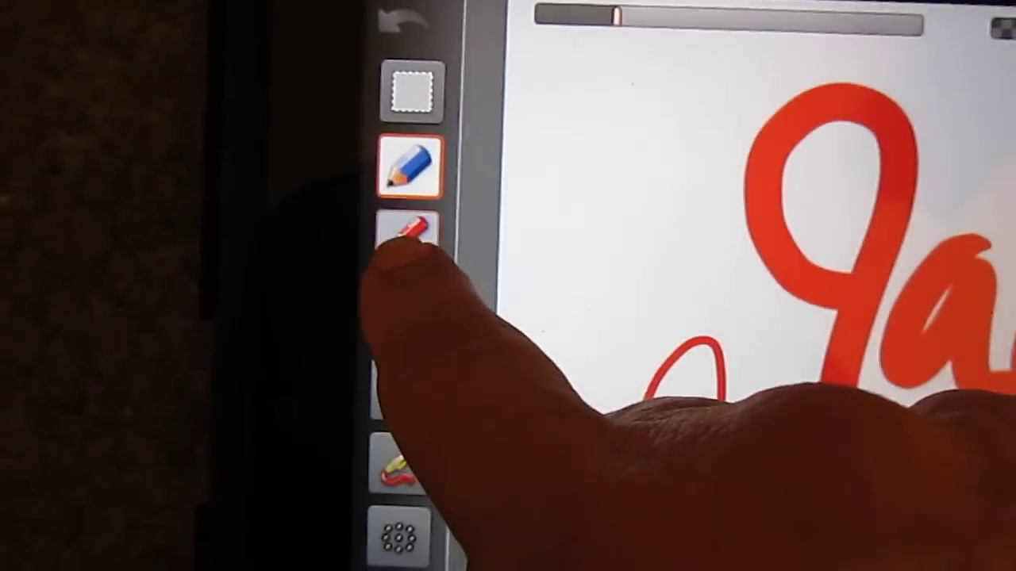
left_click(408, 234)
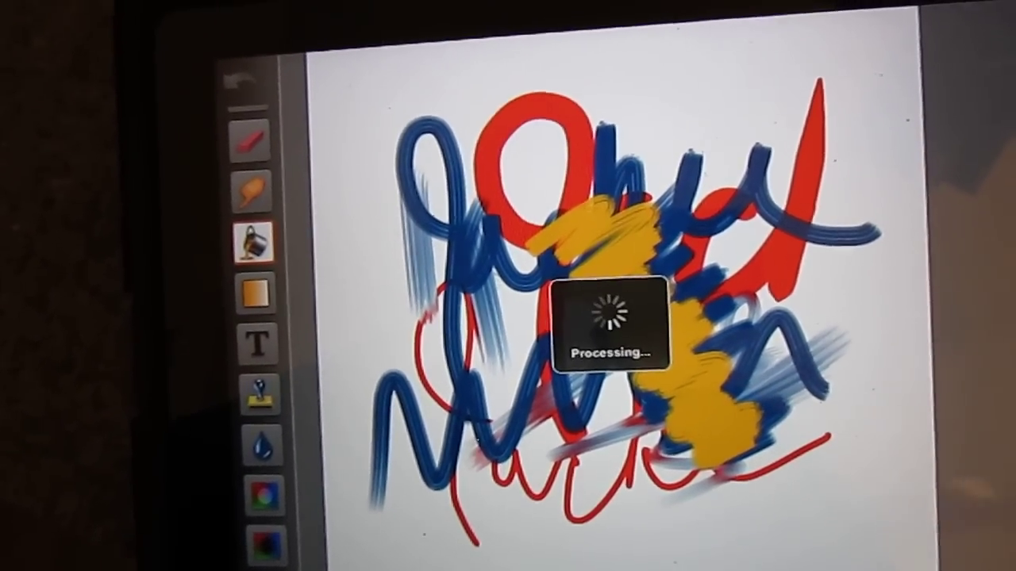
Step: Fill the white background around the strokes with bright green using the paint bucket
left_click(254, 236)
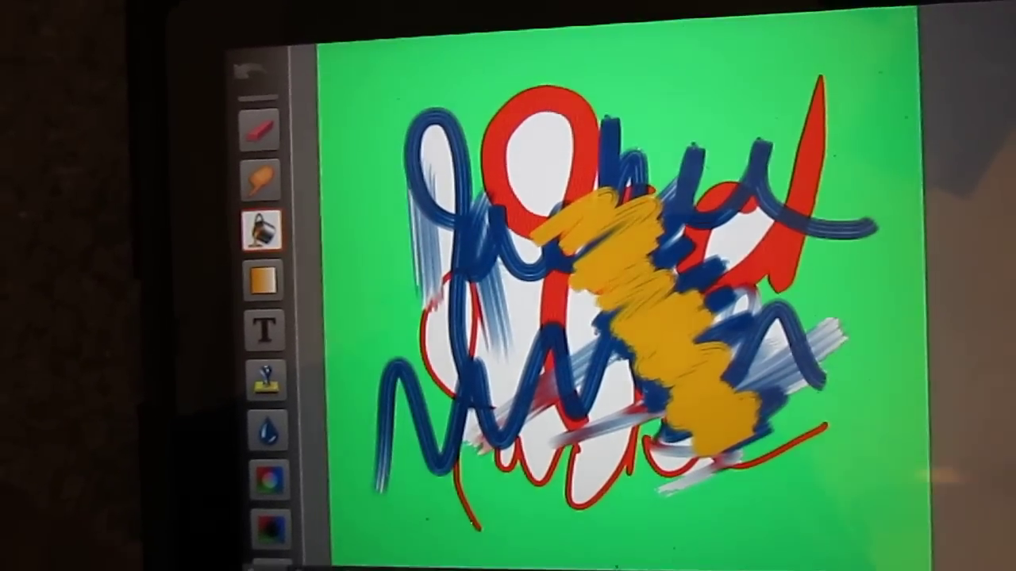